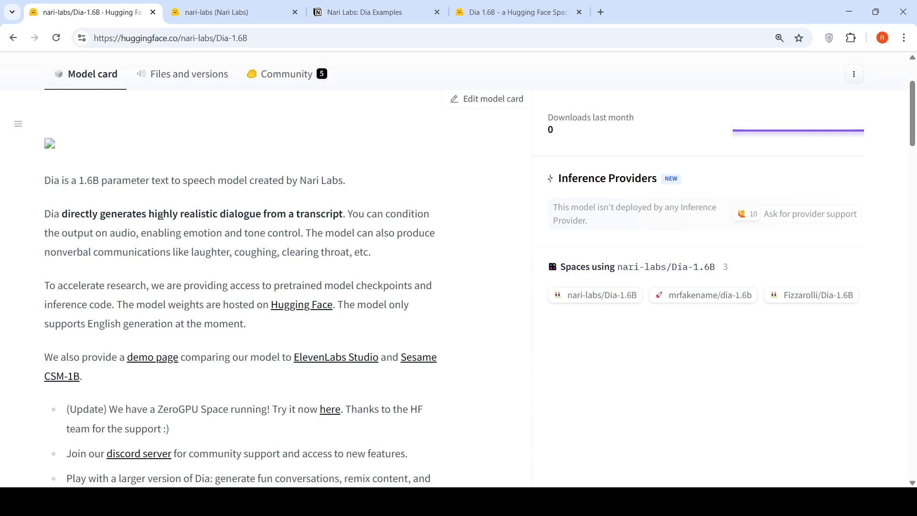
mouse_move(236, 243)
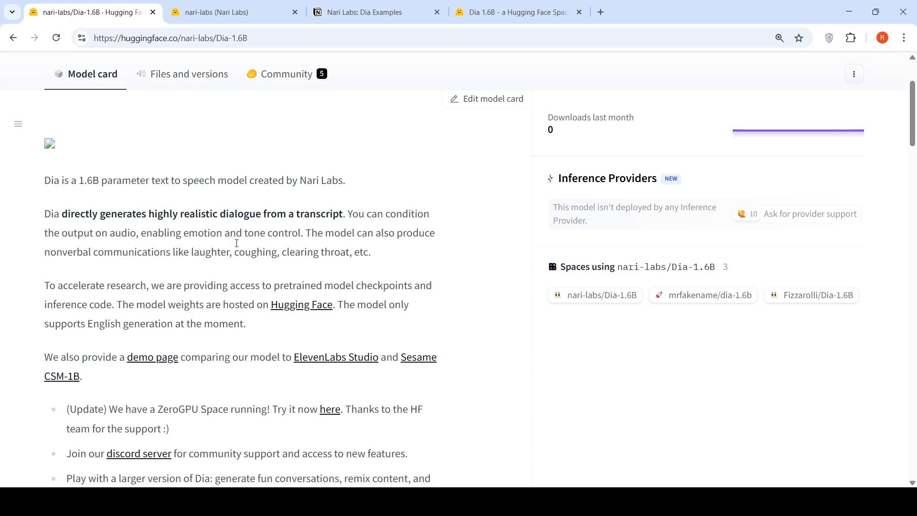
mouse_move(315, 247)
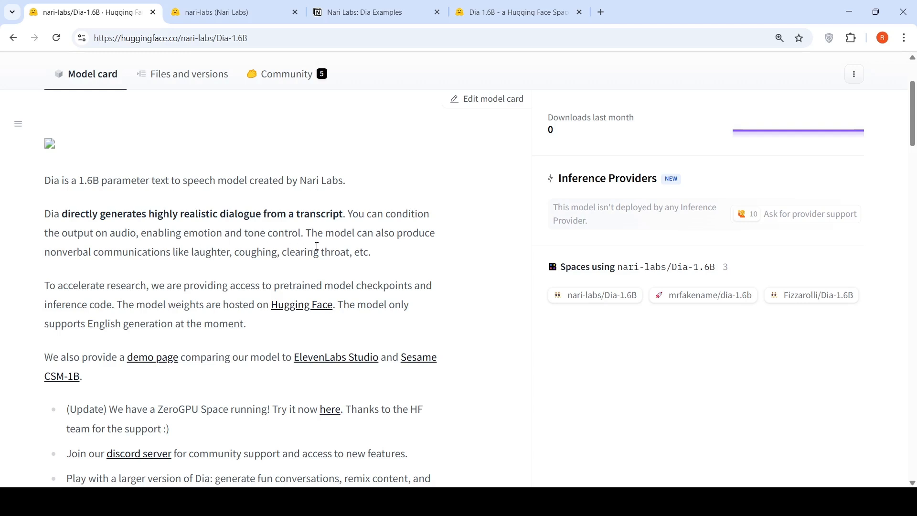
mouse_move(166, 262)
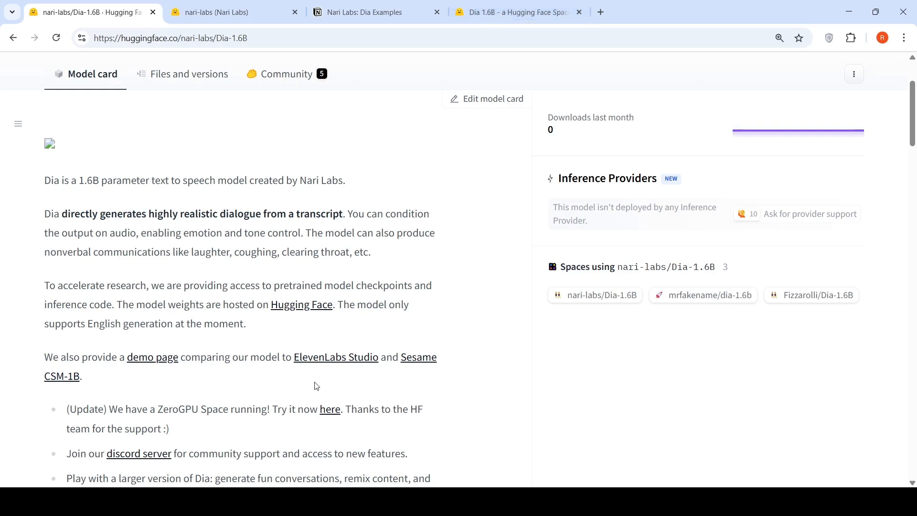
mouse_move(59, 390)
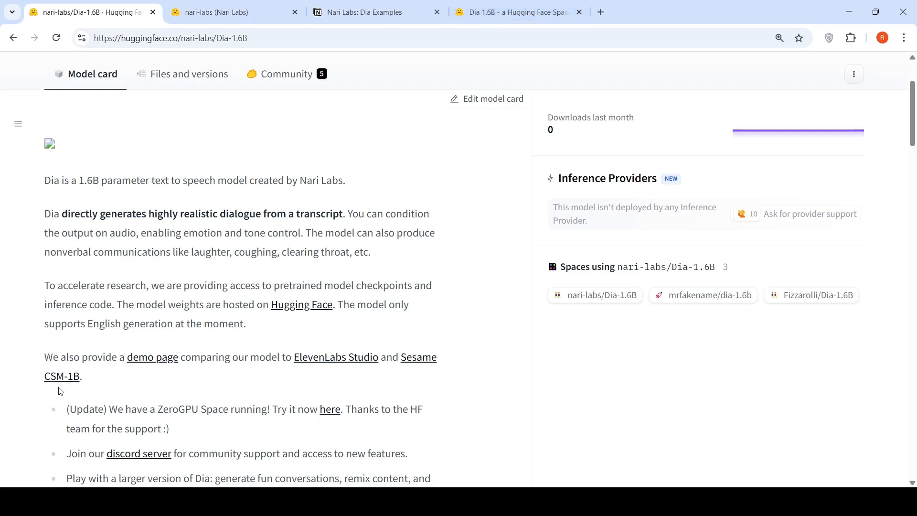
- Play the generated dialogue audio in the Dia-1.6B demo Space
left_click(517, 12)
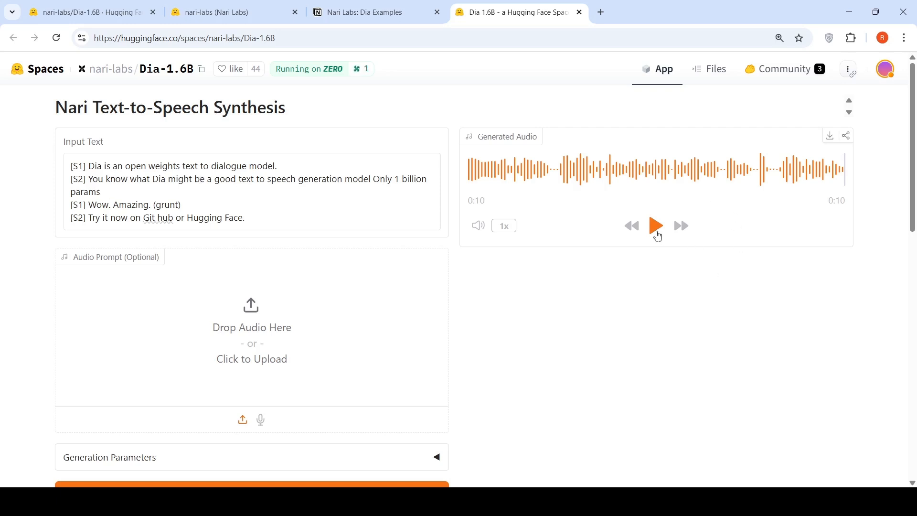
left_click(655, 225)
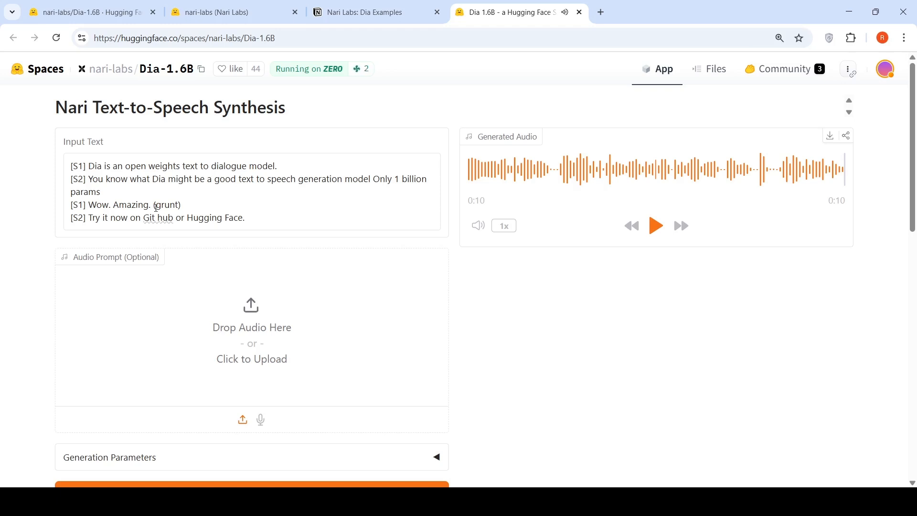
mouse_move(659, 181)
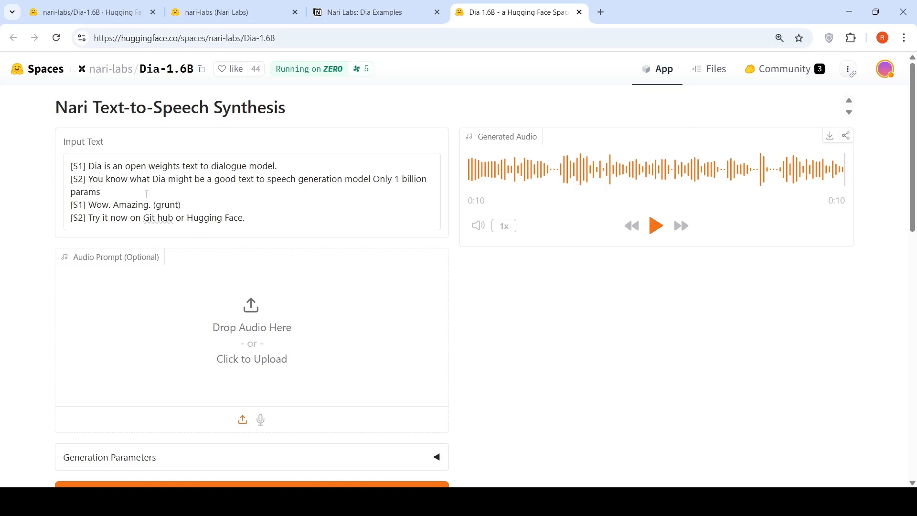
- Replace '(grunt)' with '(clears throat)' in the input script and generate new audio
double_click(163, 205)
type("clea")
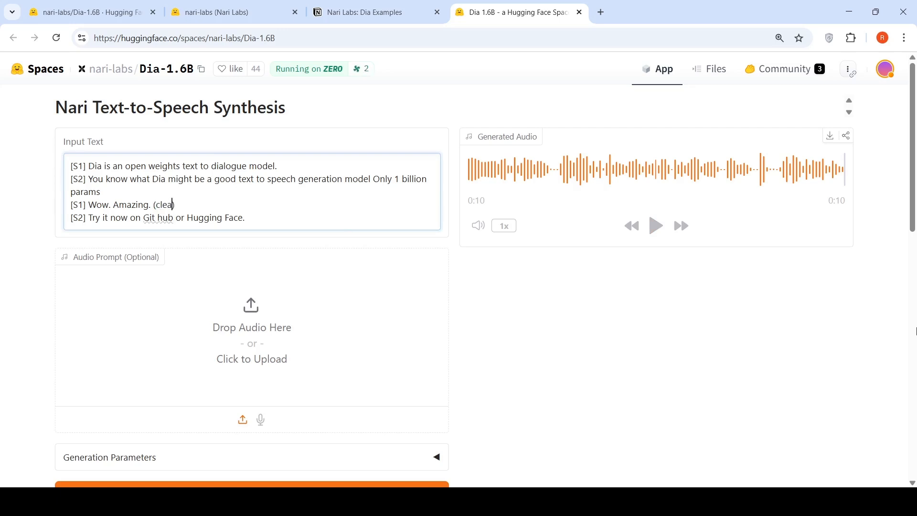
type("rs")
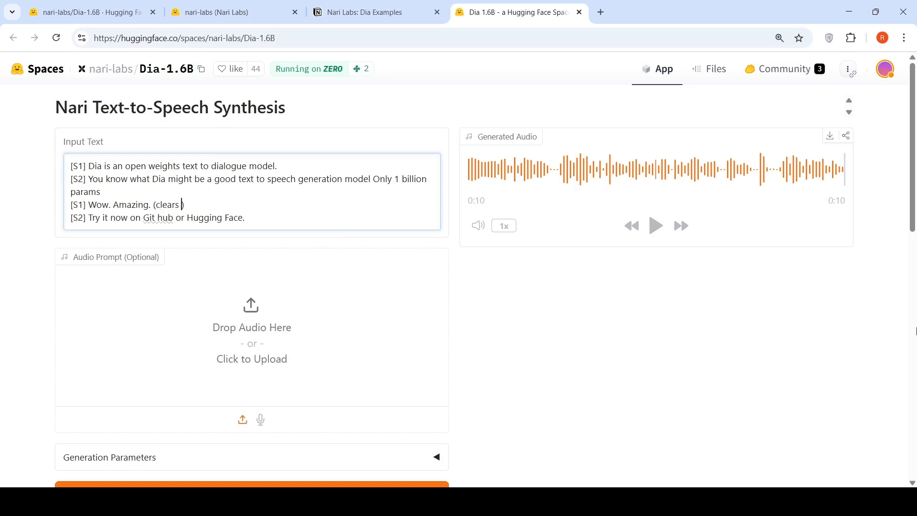
type("throat)")
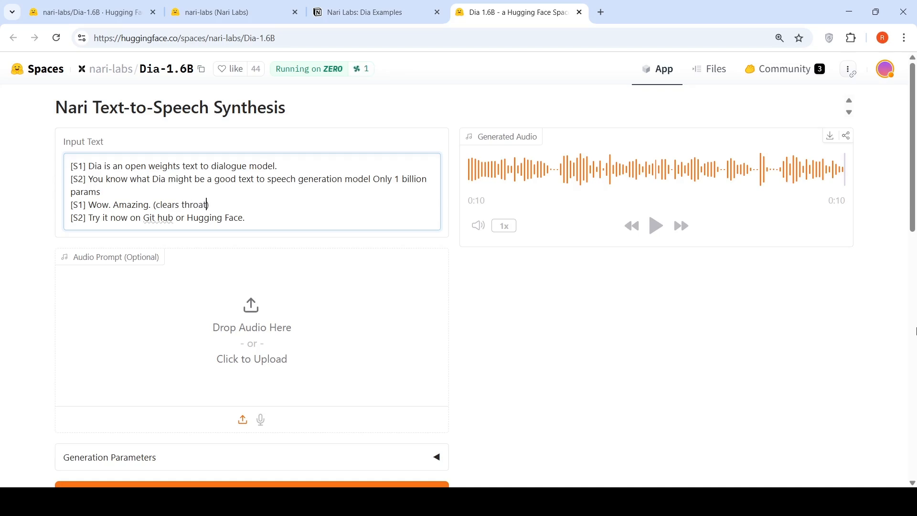
scroll("down", 3)
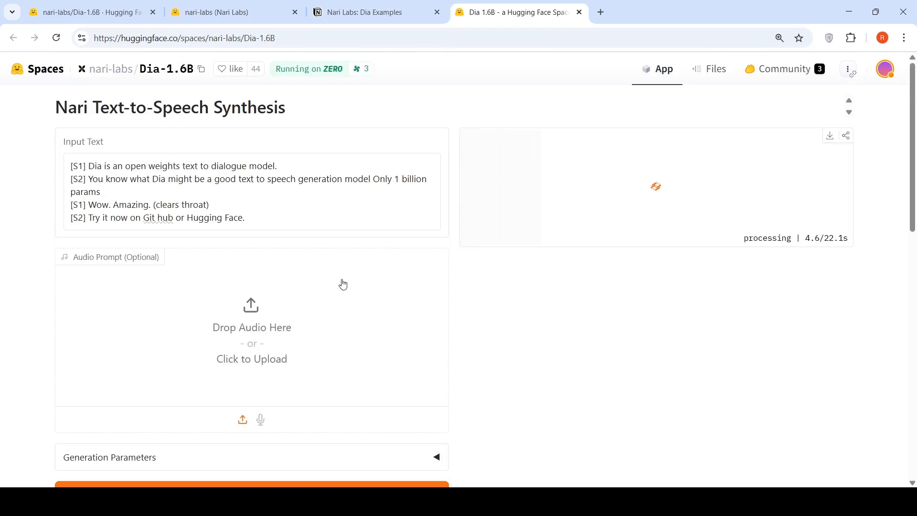
left_click(363, 12)
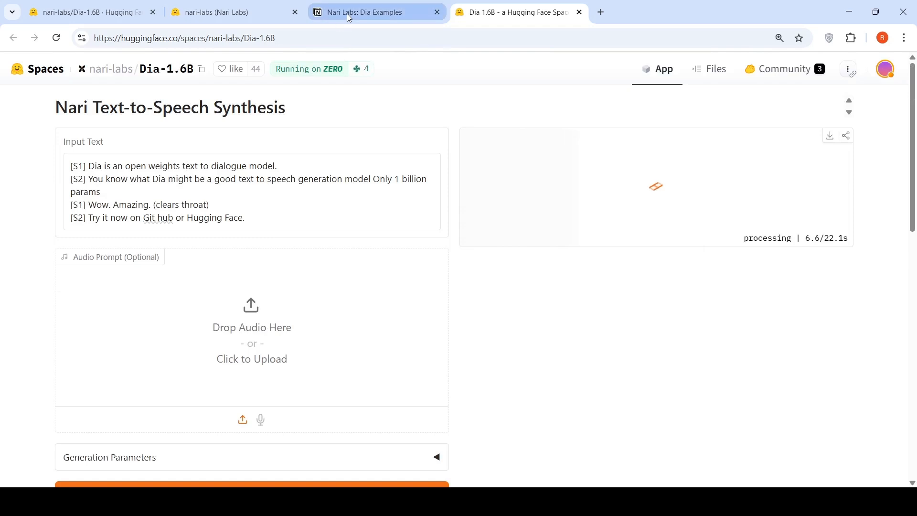
- Play the Dia-1.6B, ElevenLabs Studio and Sesame CSM-1B clips for the first script on the Dia Examples page
left_click(363, 11)
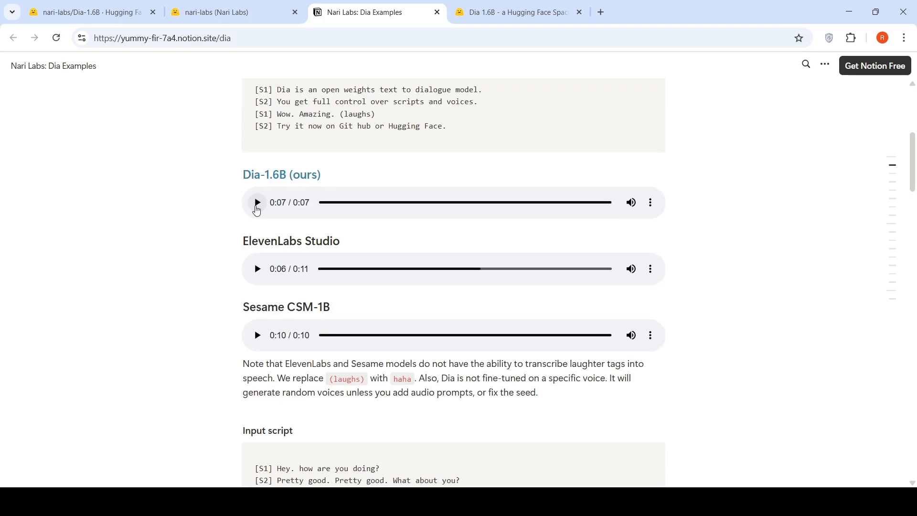
left_click(256, 203)
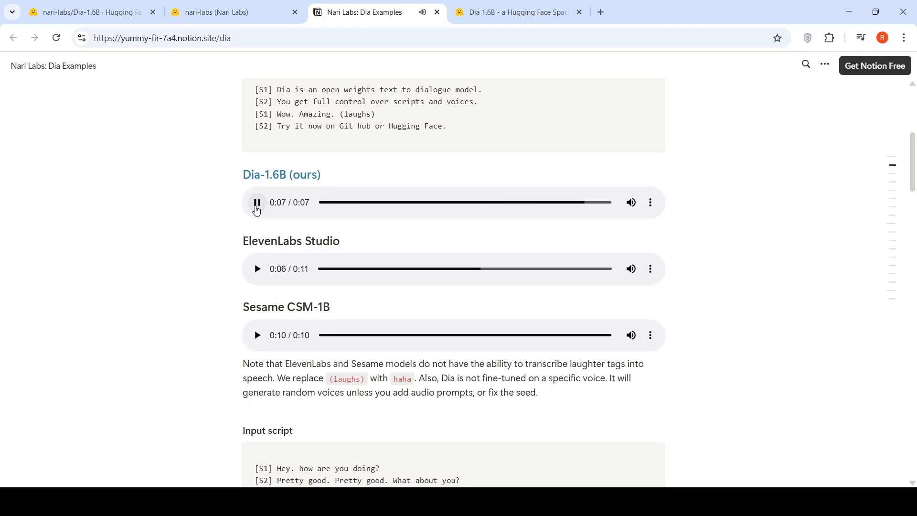
left_click(256, 268)
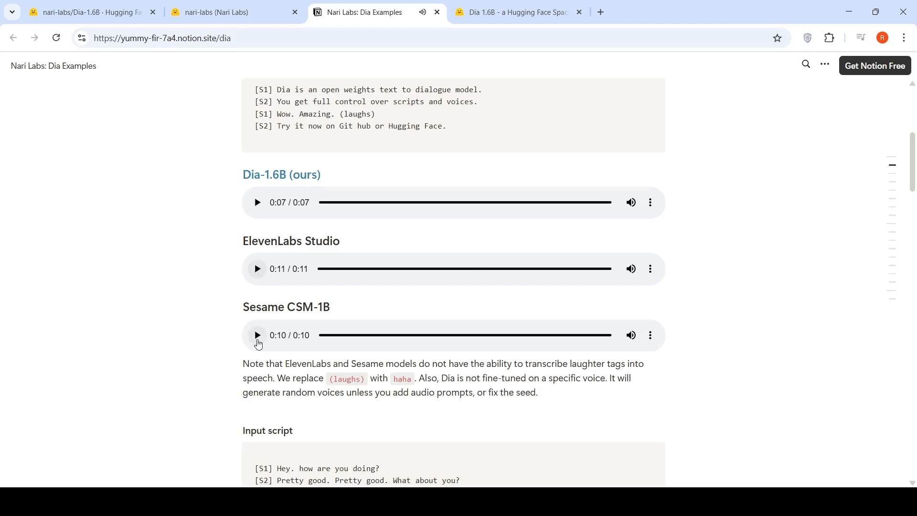
left_click(256, 335)
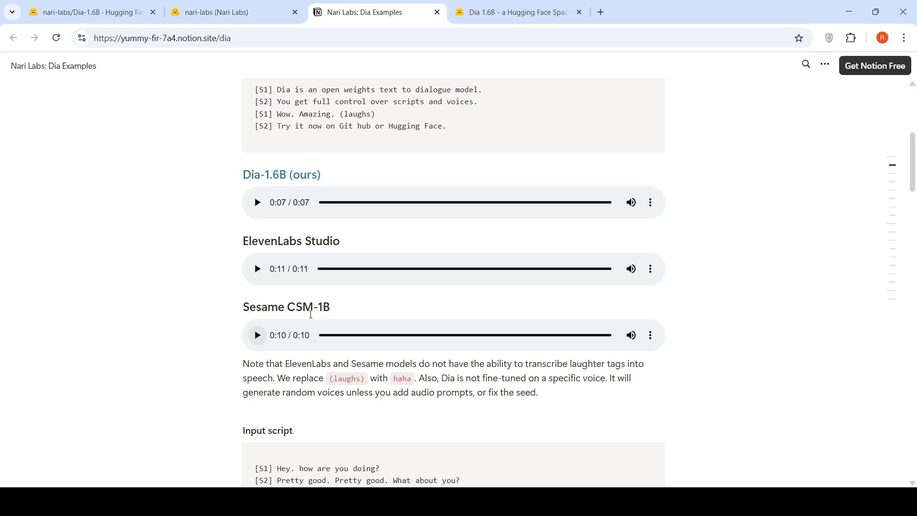
scroll("down", 3)
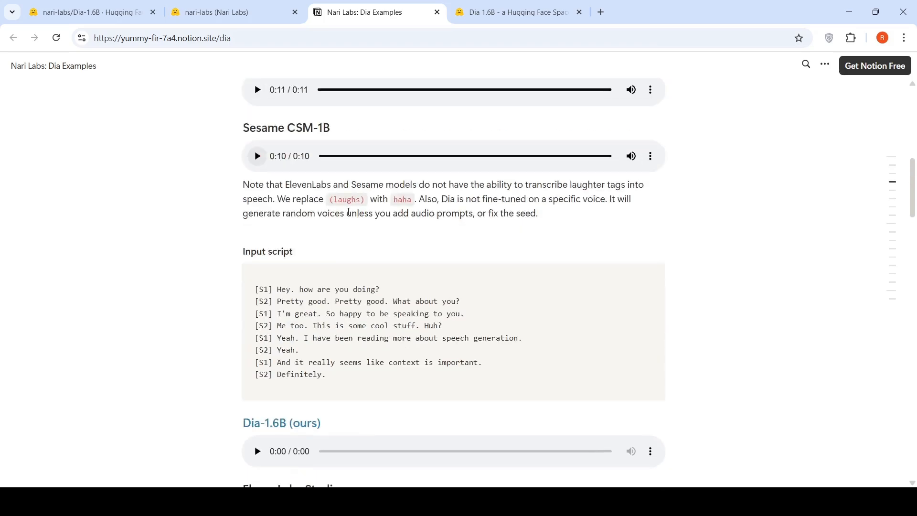
mouse_move(372, 260)
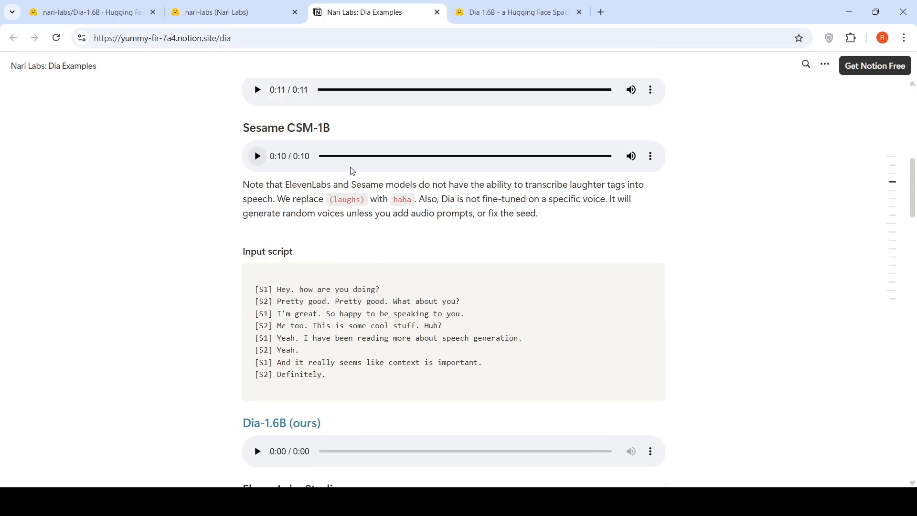
mouse_move(430, 193)
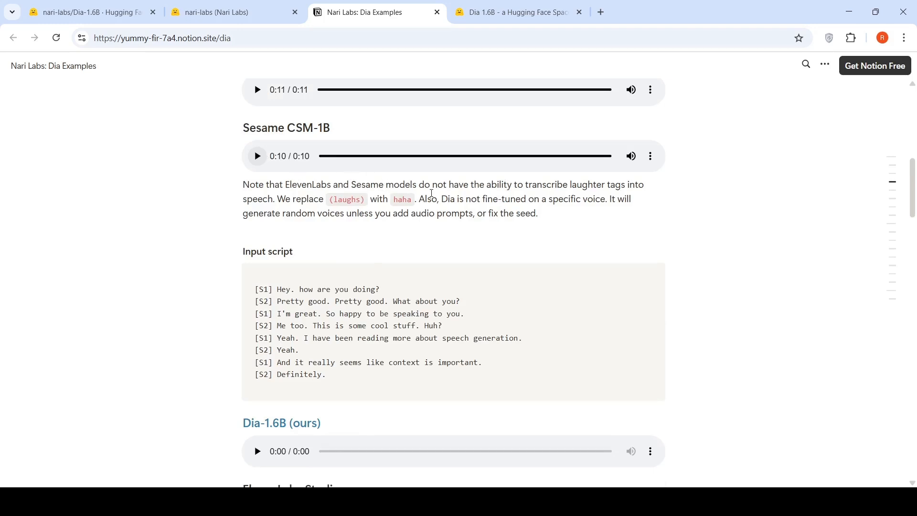
mouse_move(555, 194)
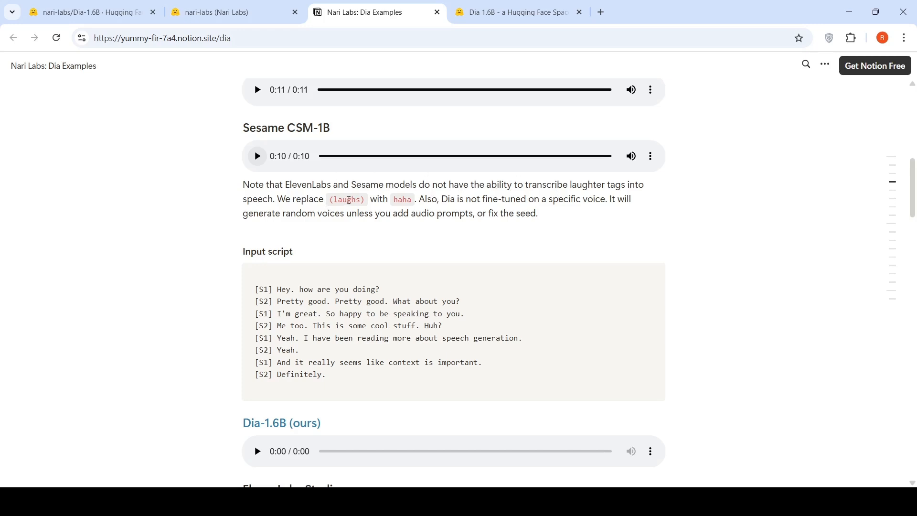
mouse_move(509, 227)
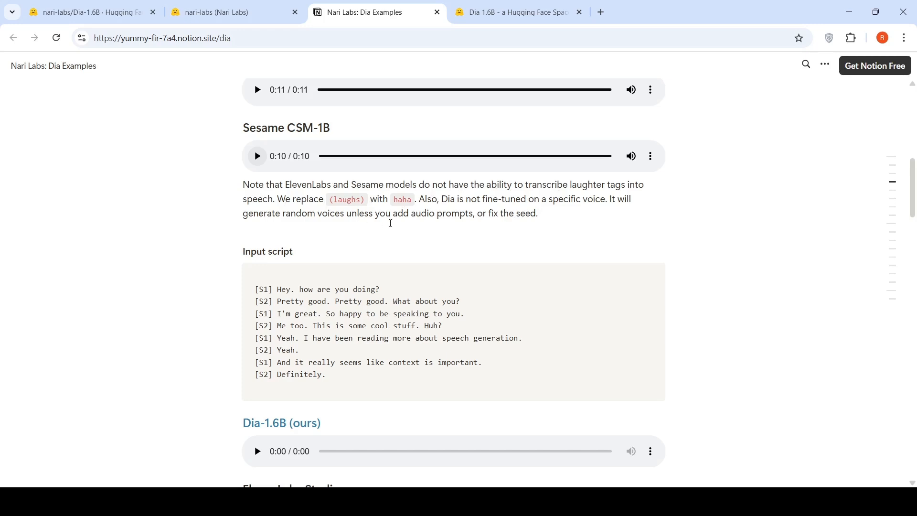
mouse_move(501, 240)
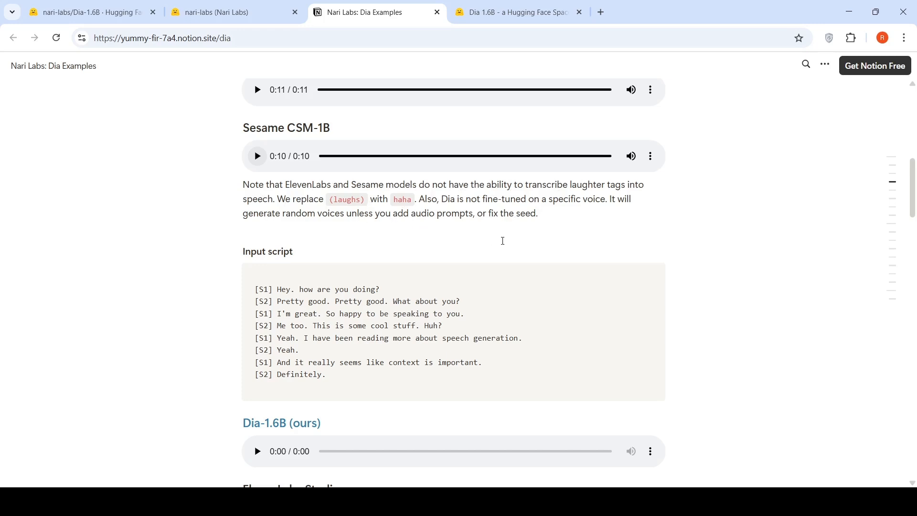
- Play the Dia-1.6B and ElevenLabs Studio clips for the next input script
scroll("down", 3)
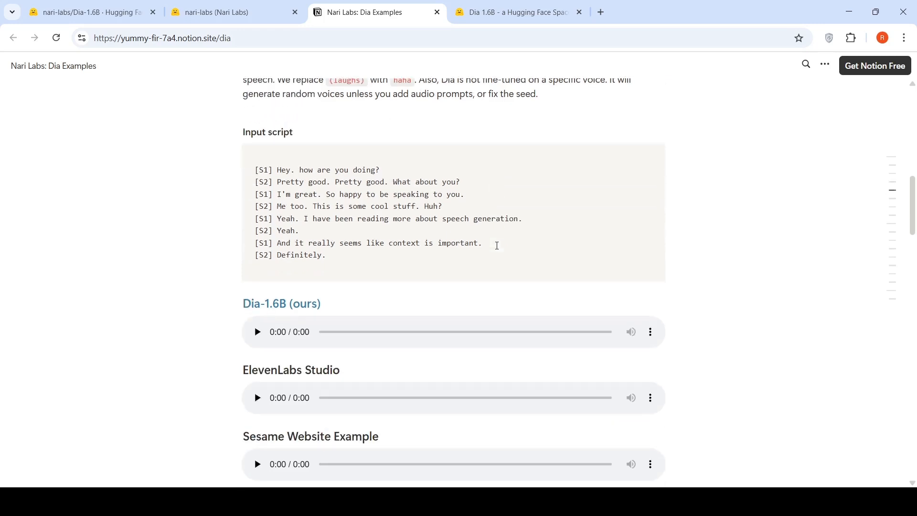
mouse_move(355, 246)
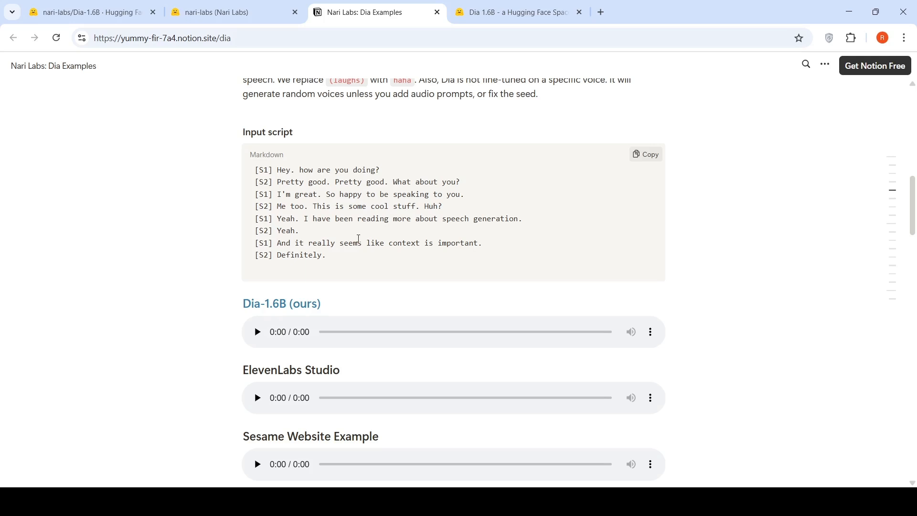
scroll("down", 3)
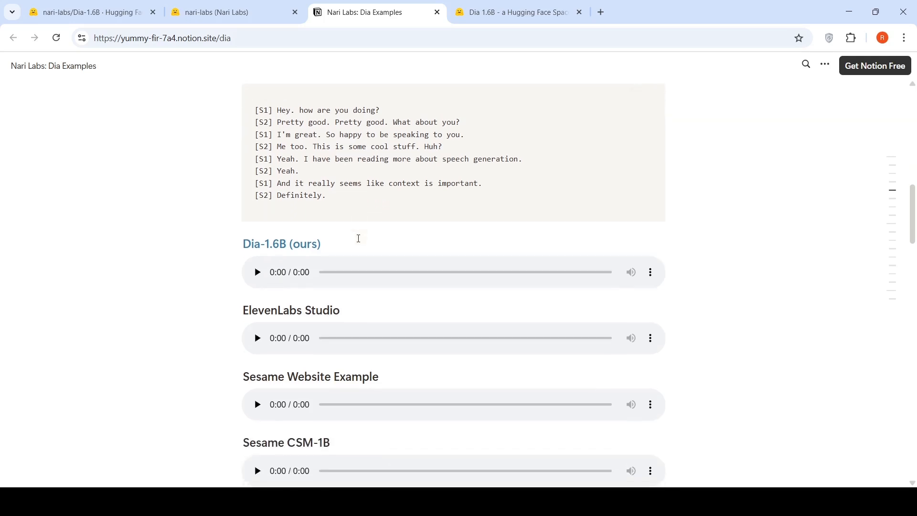
left_click(257, 272)
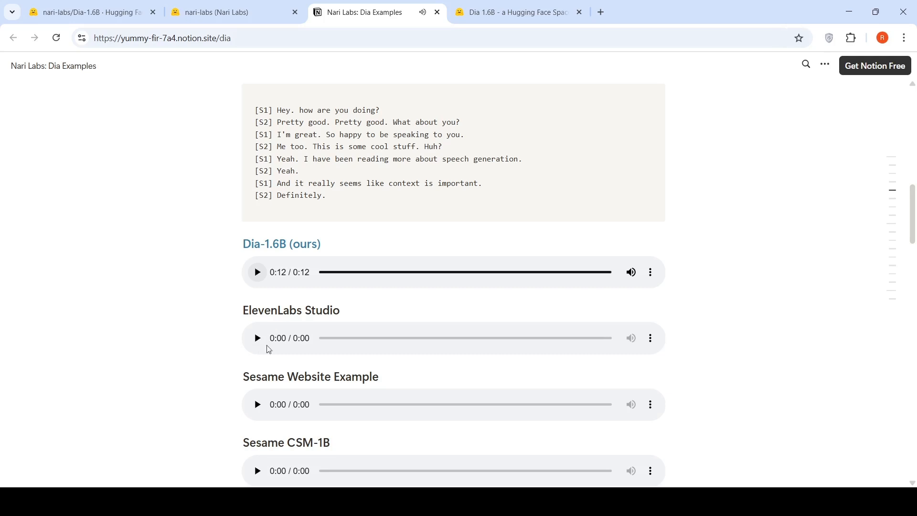
left_click(255, 337)
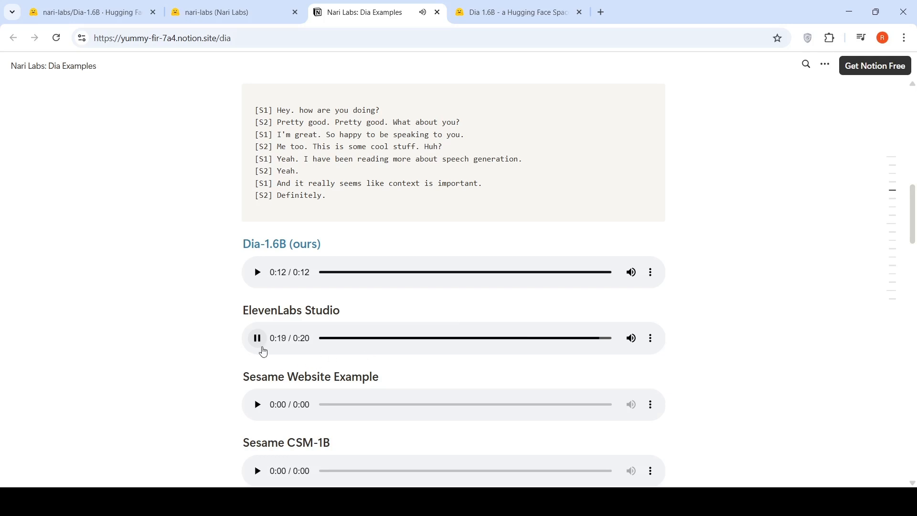
scroll("down", 3)
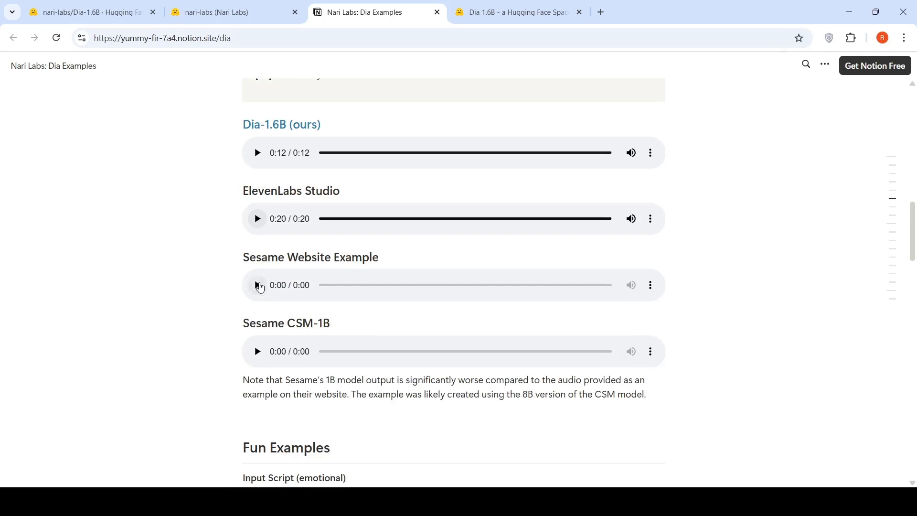
- Play the Sesame Website Example clip, then move down past Fun Examples to the Audio Prompts section
left_click(257, 285)
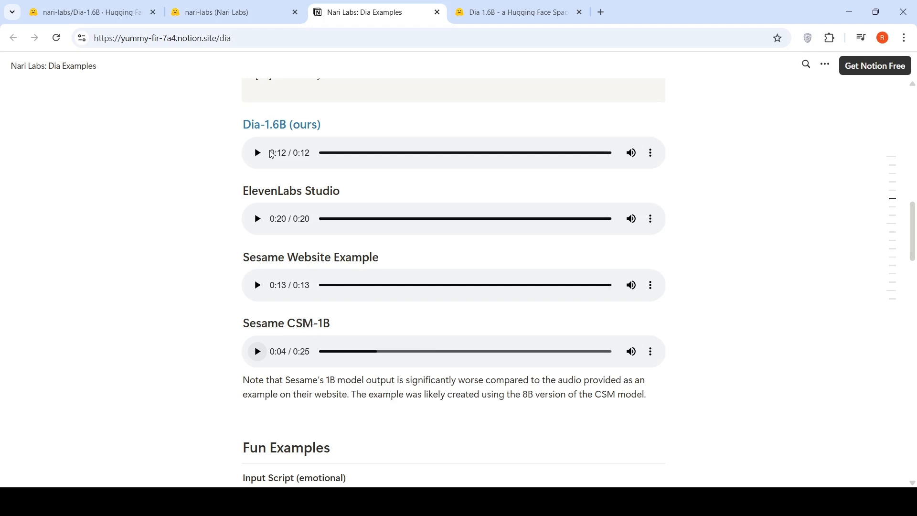
mouse_move(387, 172)
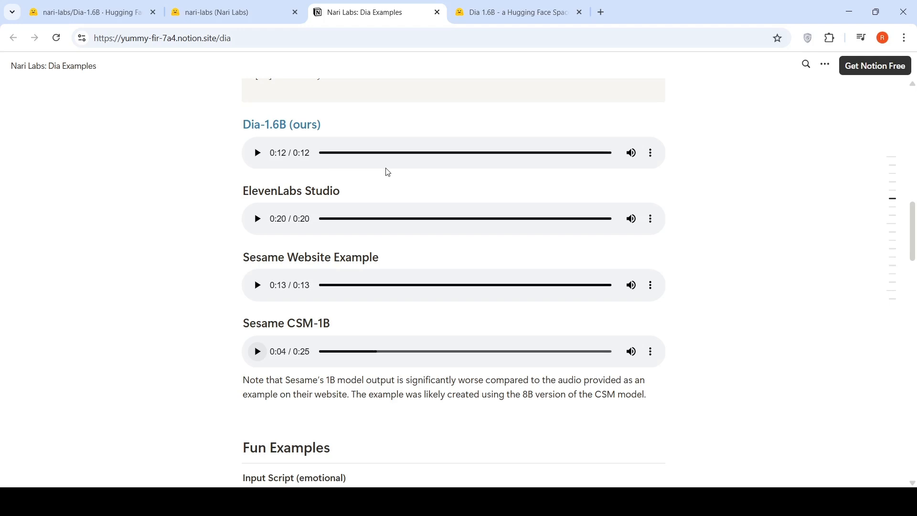
mouse_move(457, 238)
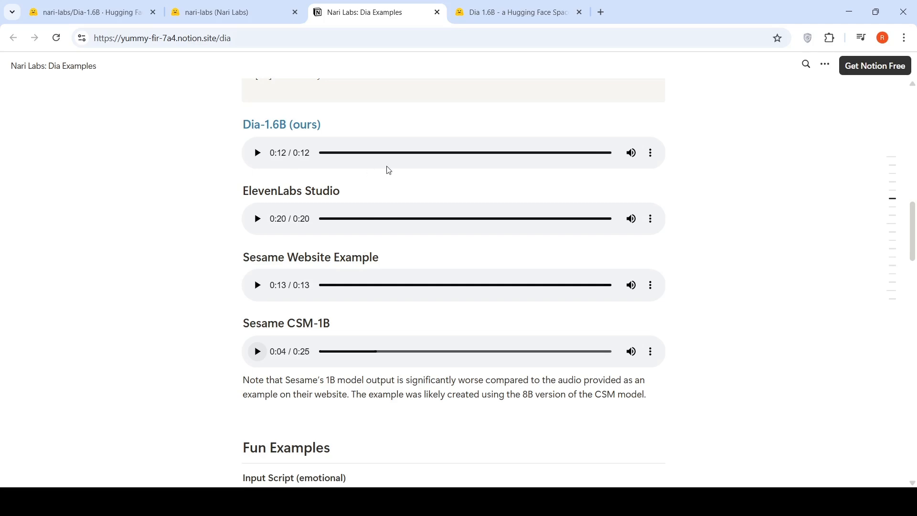
mouse_move(436, 235)
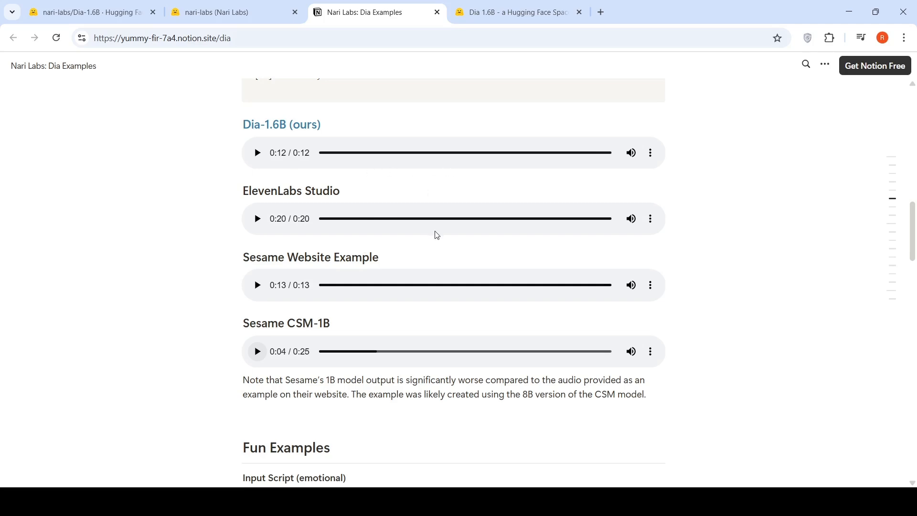
scroll("down", 3)
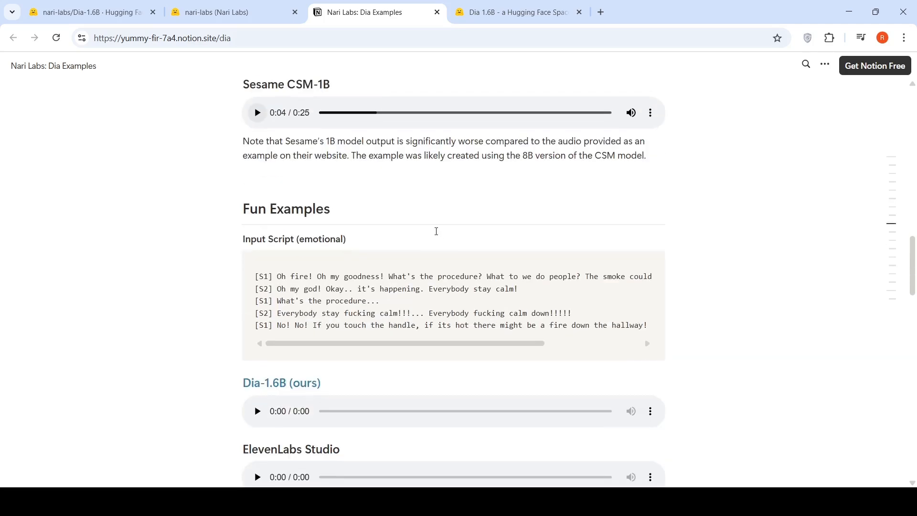
scroll("down", 3)
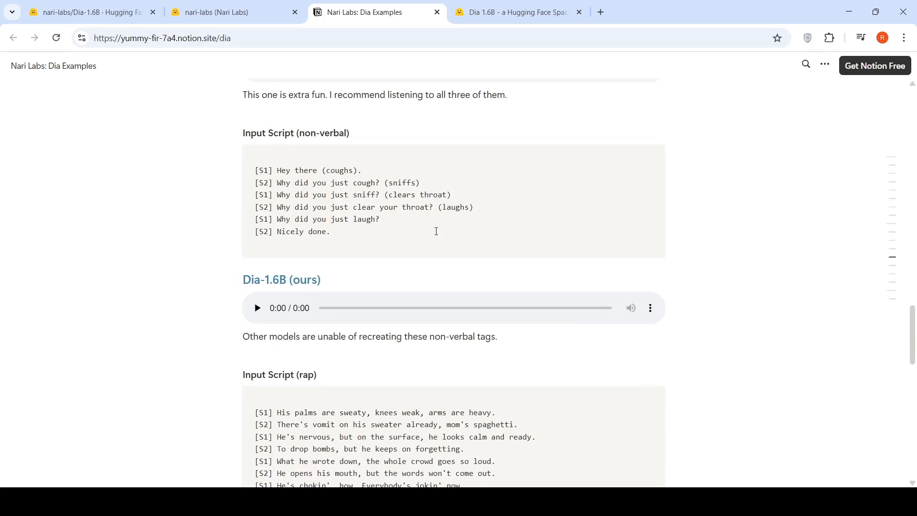
scroll("down", 3)
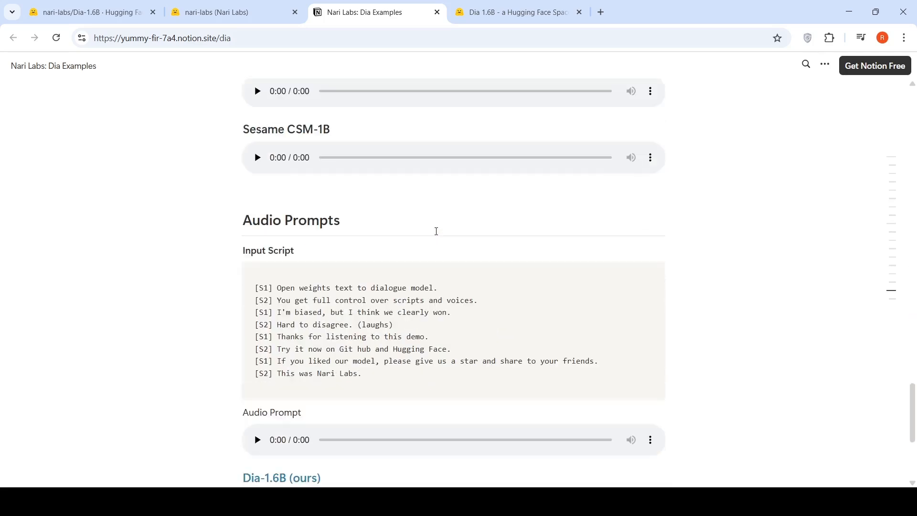
scroll("down", 3)
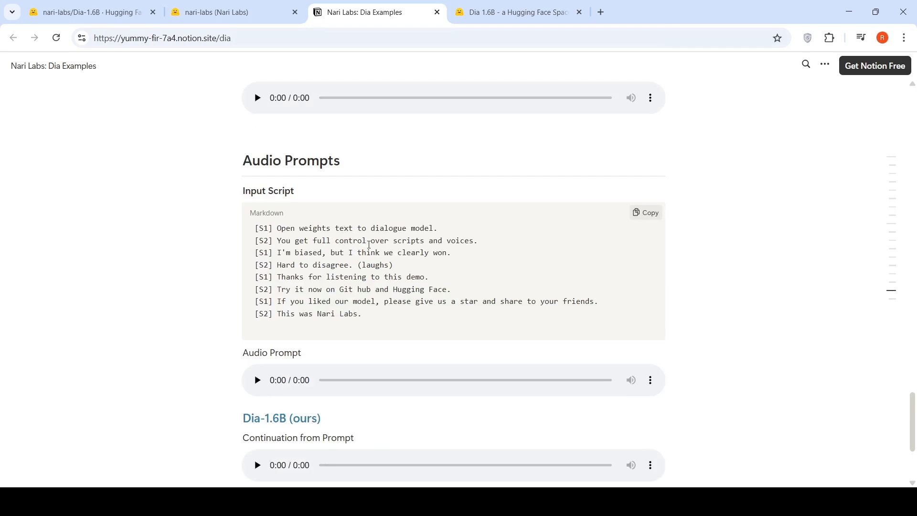
scroll("down", 3)
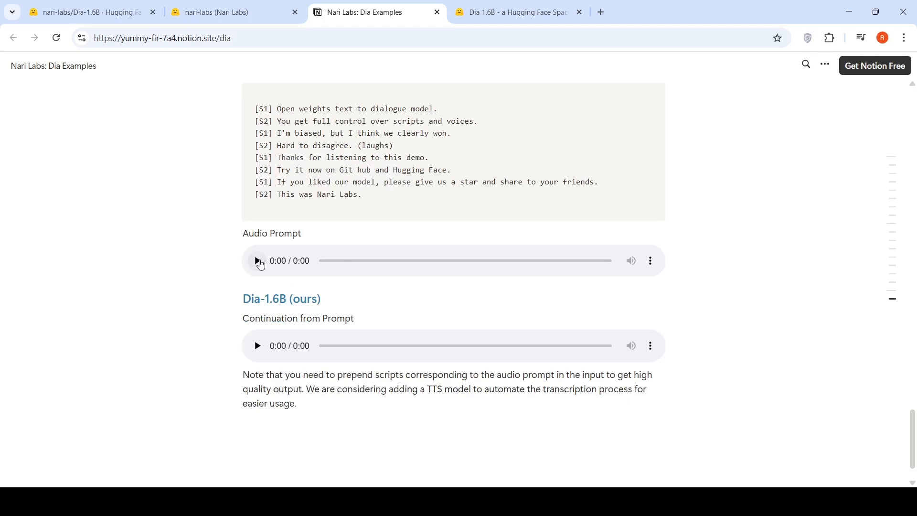
- Play the 3-second audio prompt and Dia-1.6B's continuation generated from it
left_click(256, 260)
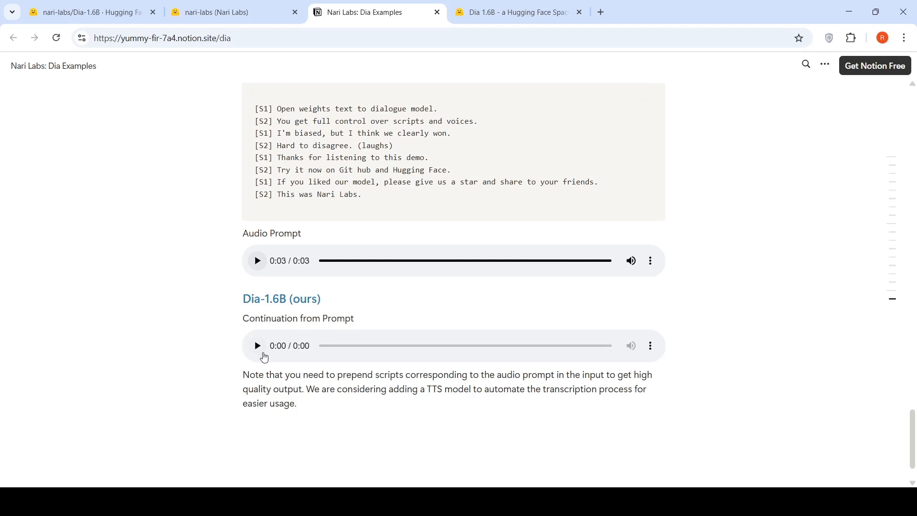
left_click(256, 345)
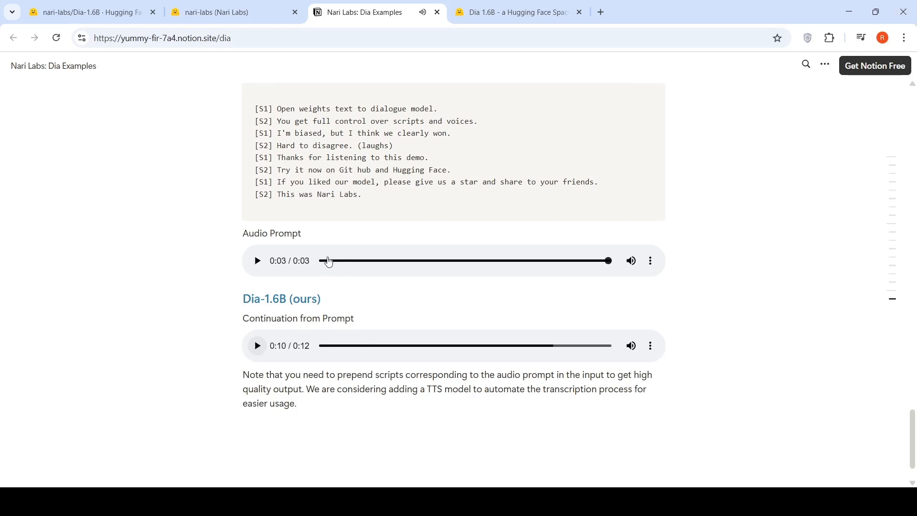
mouse_move(478, 274)
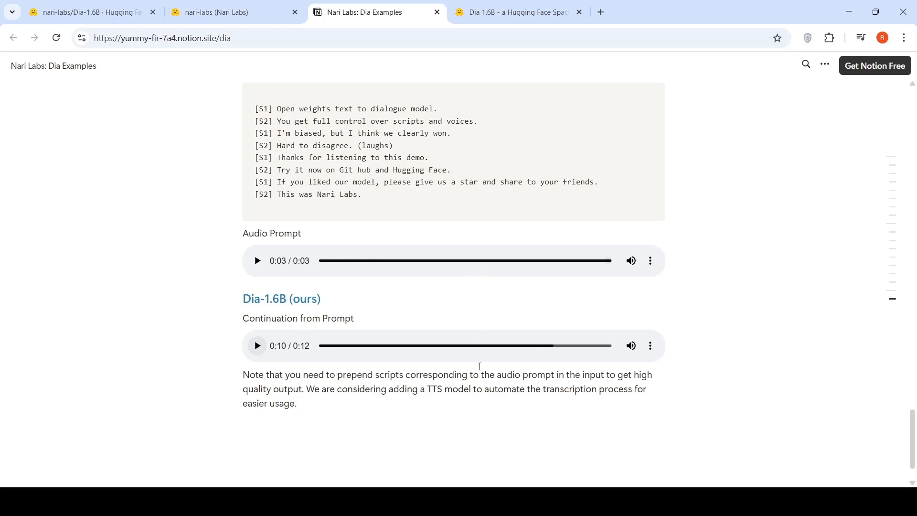
mouse_move(385, 374)
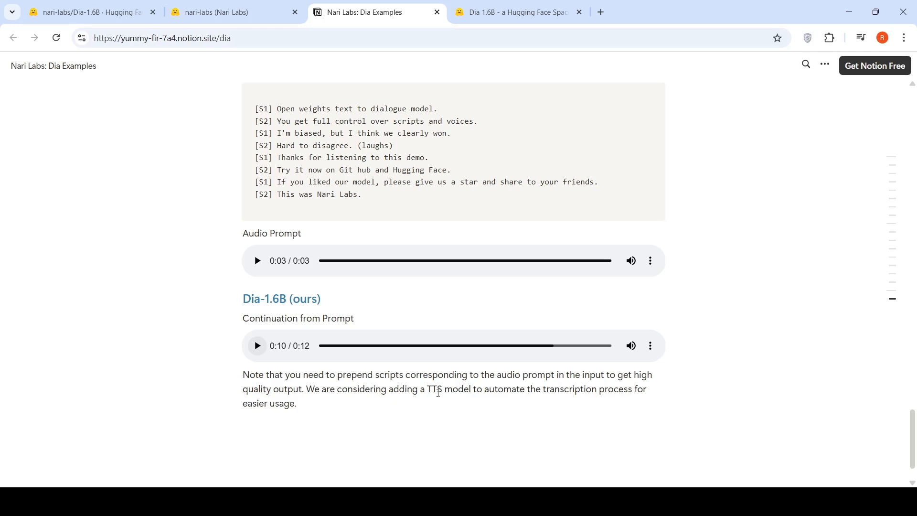
mouse_move(476, 400)
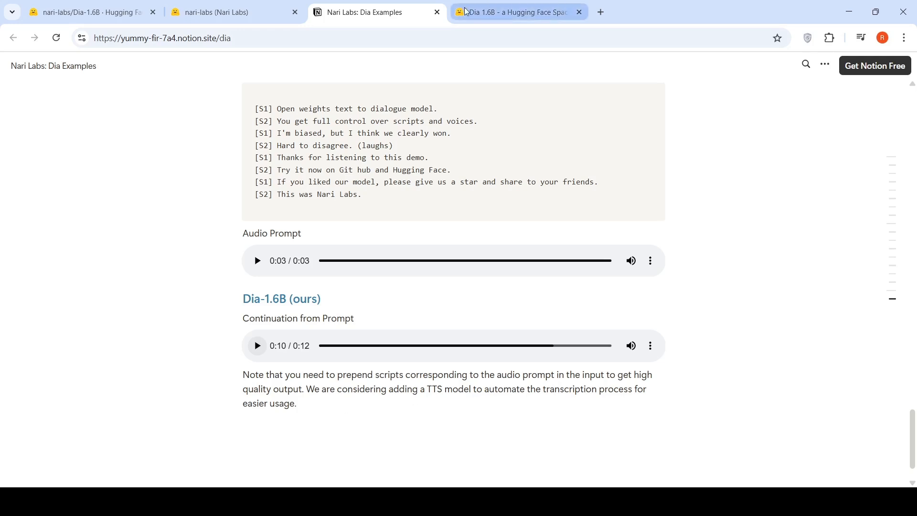
- Play and pause the regenerated 11-second dialogue clip in the Dia-1.6B demo Space
left_click(516, 12)
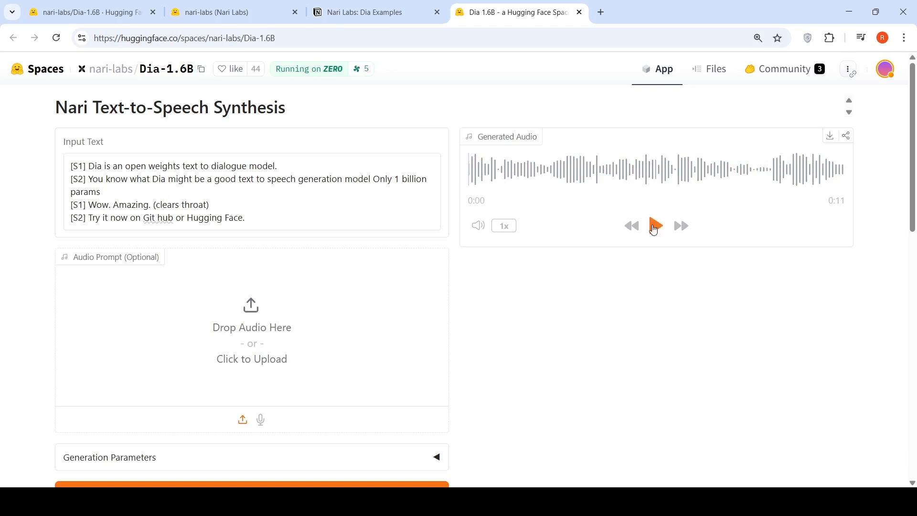
left_click(654, 225)
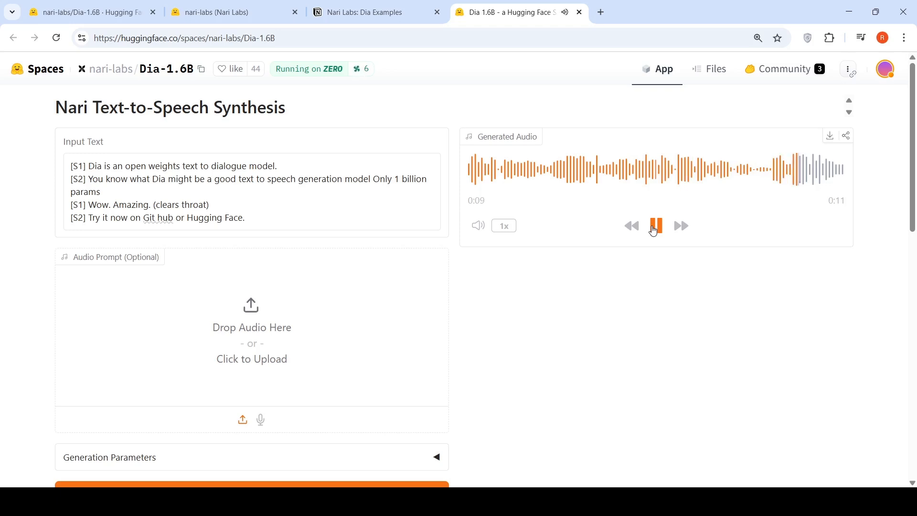
left_click(654, 226)
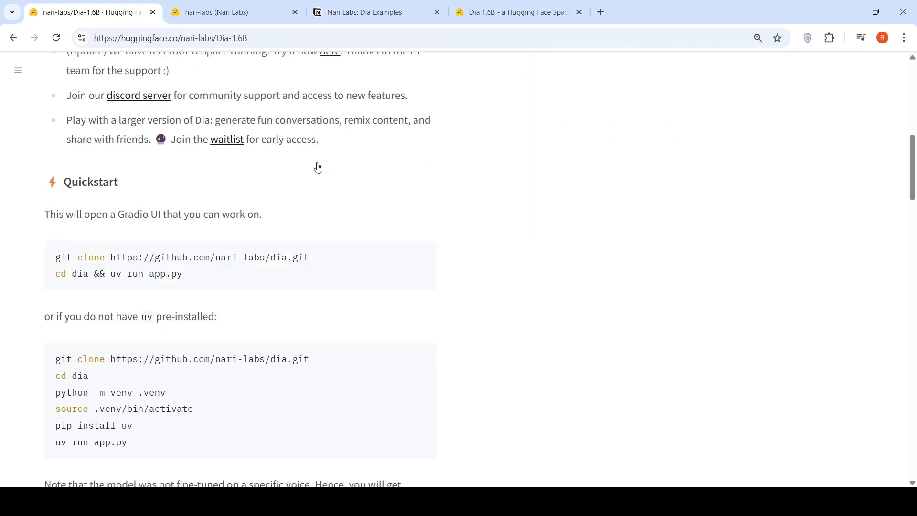
scroll("down", 3)
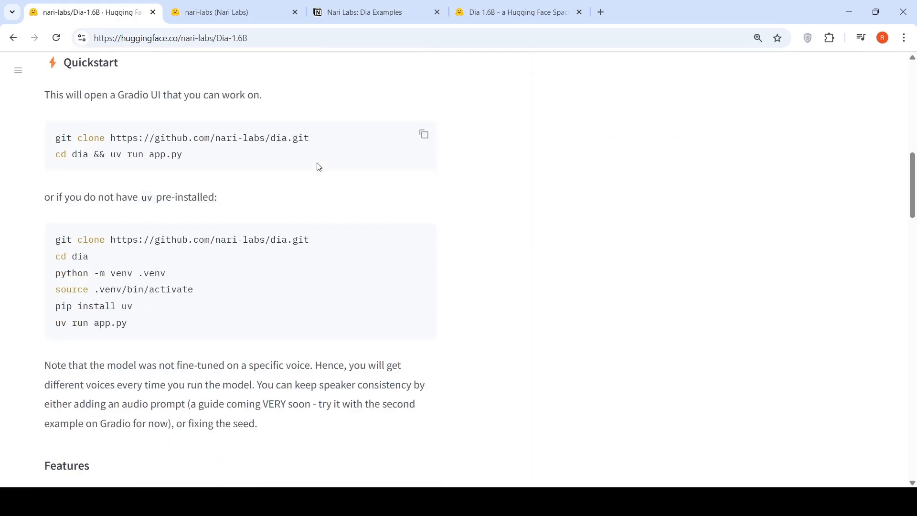
scroll("down", 3)
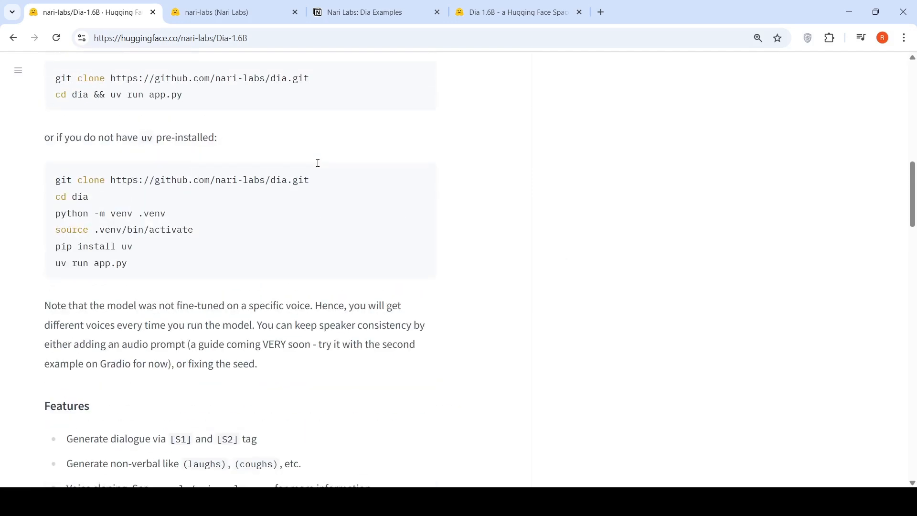
scroll("down", 3)
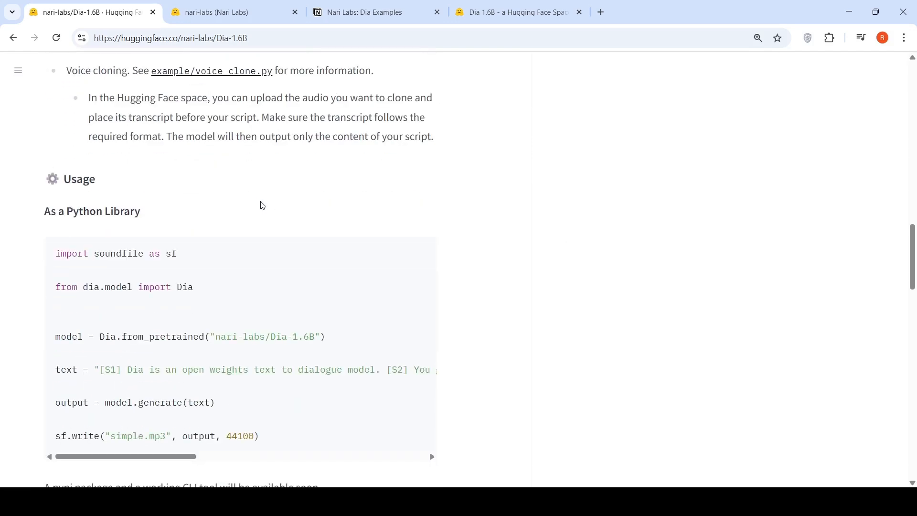
scroll("down", 3)
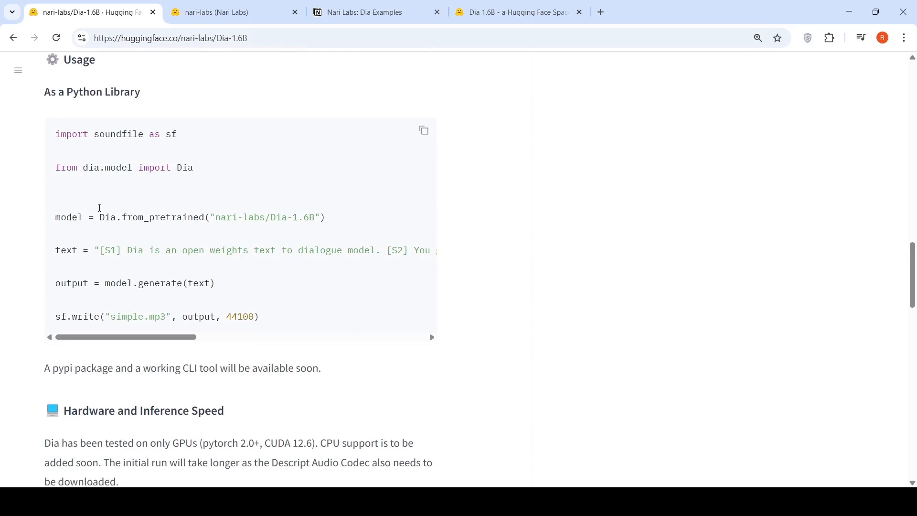
mouse_move(261, 239)
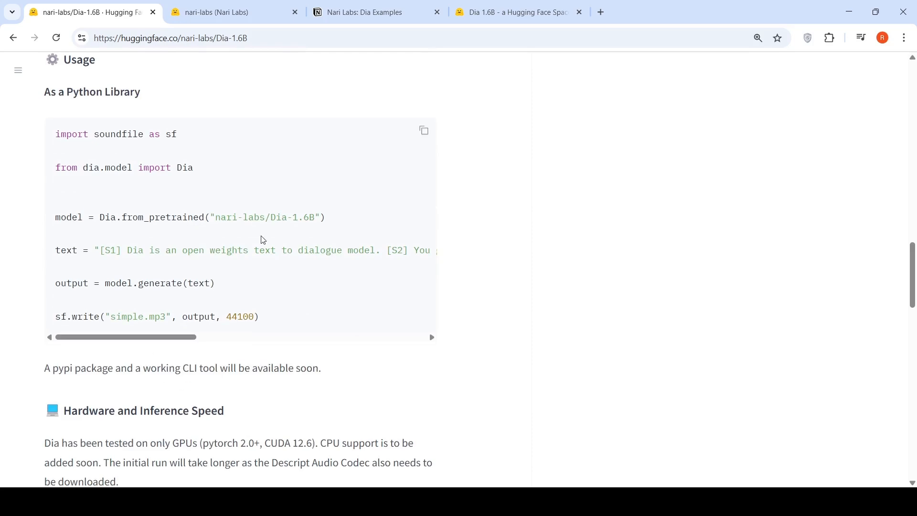
scroll("down", 3)
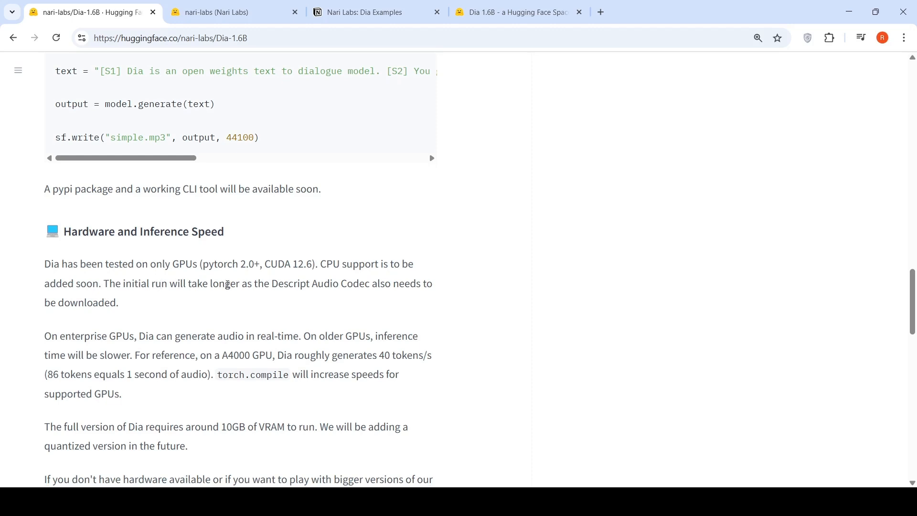
mouse_move(52, 296)
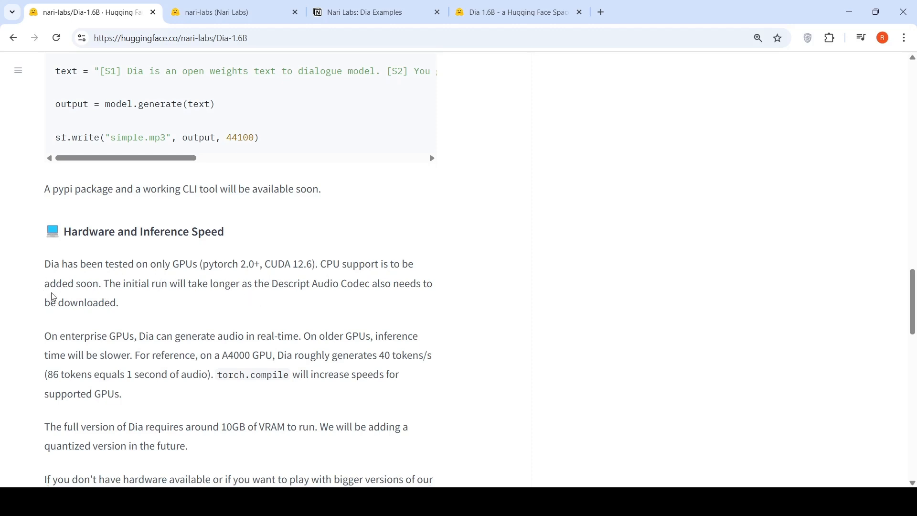
scroll("down", 3)
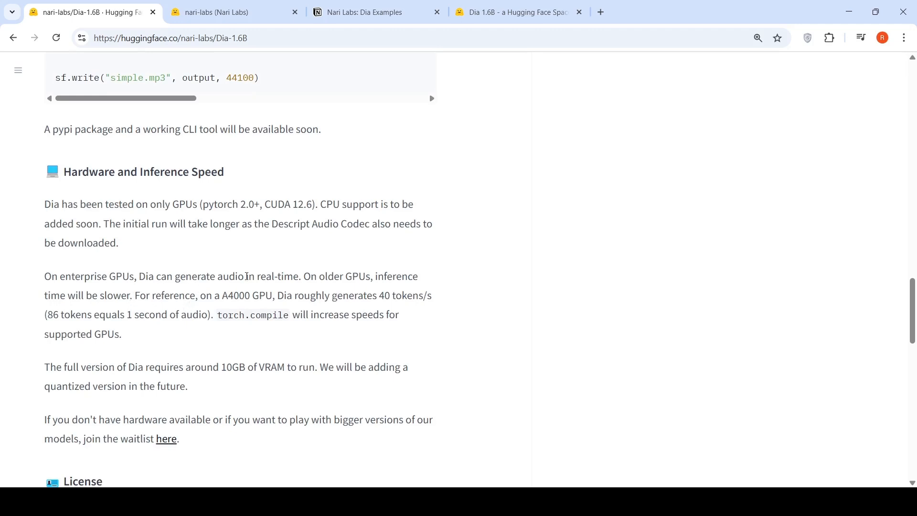
mouse_move(192, 308)
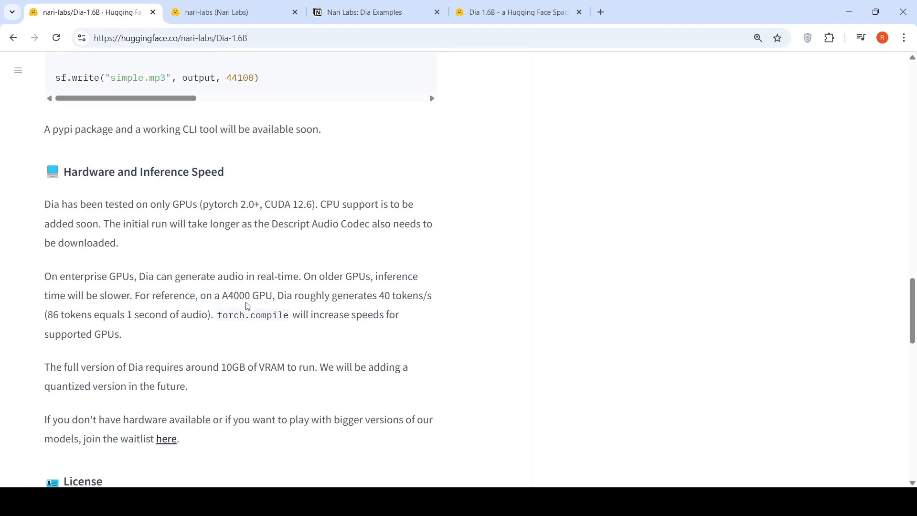
mouse_move(371, 301)
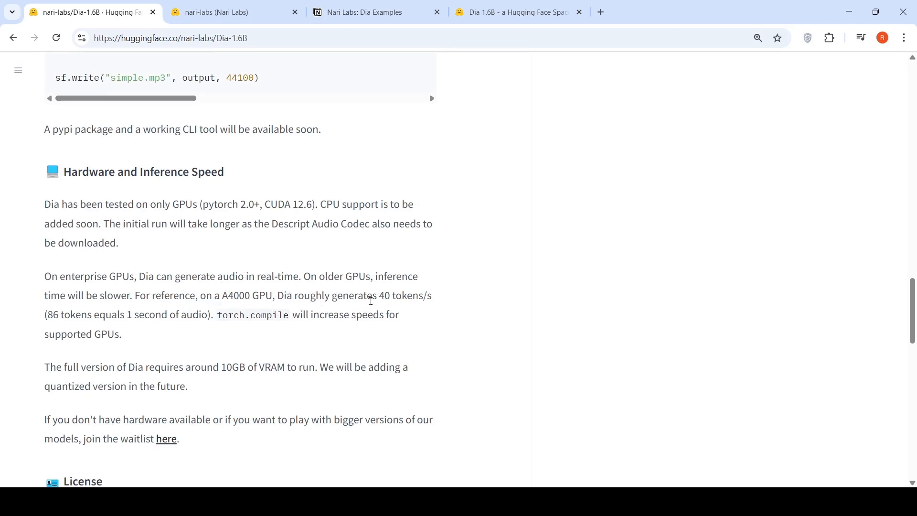
mouse_move(121, 319)
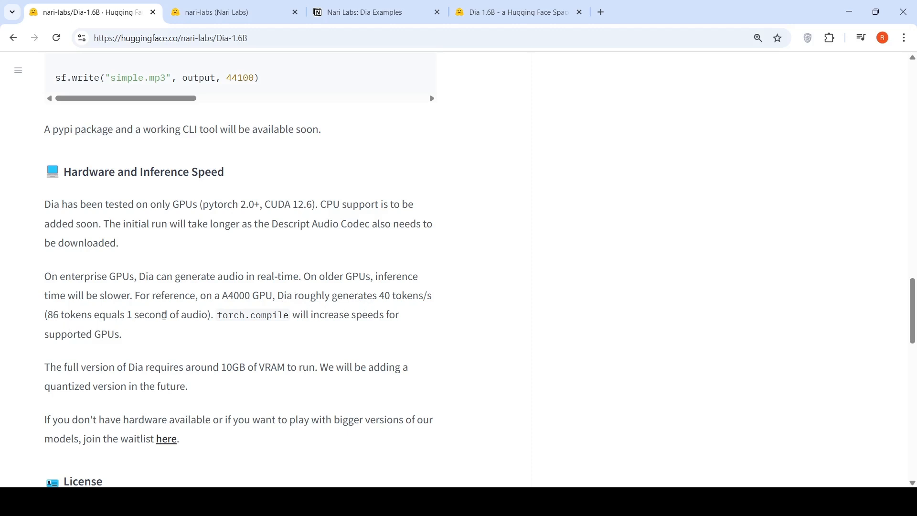
scroll("down", 3)
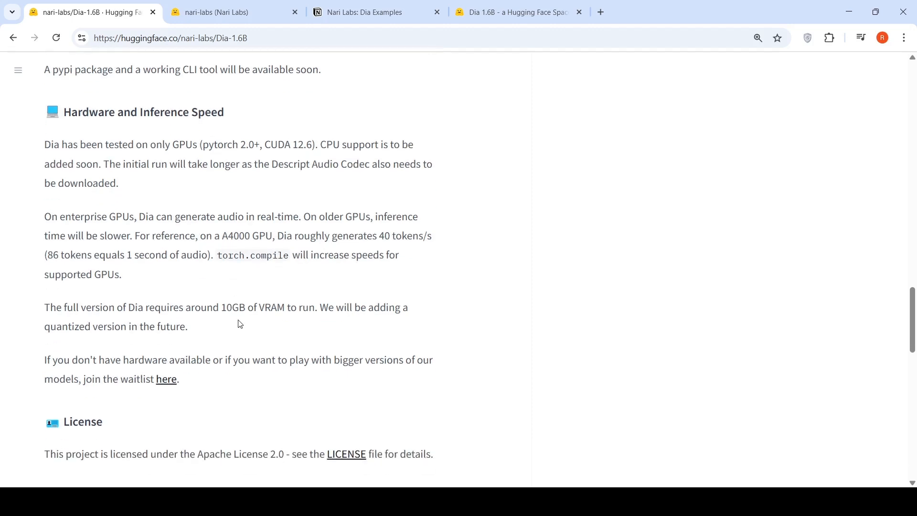
mouse_move(239, 327)
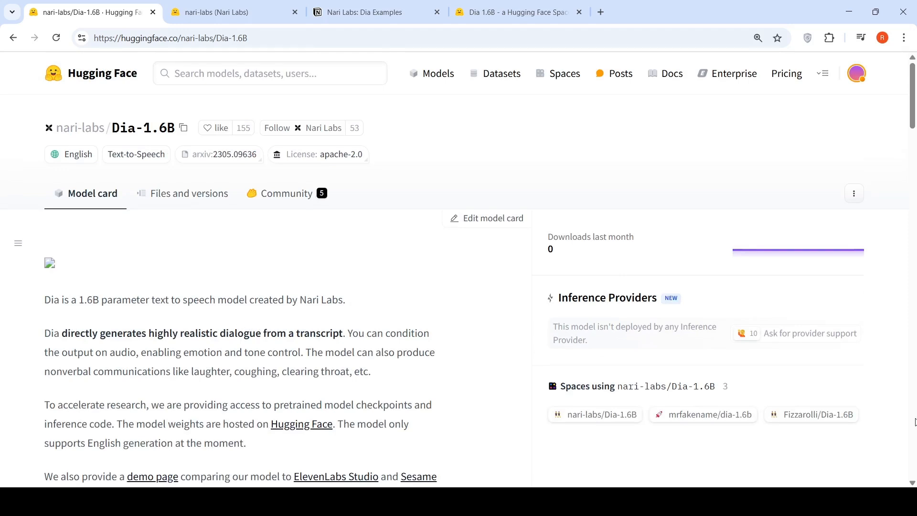
mouse_move(345, 323)
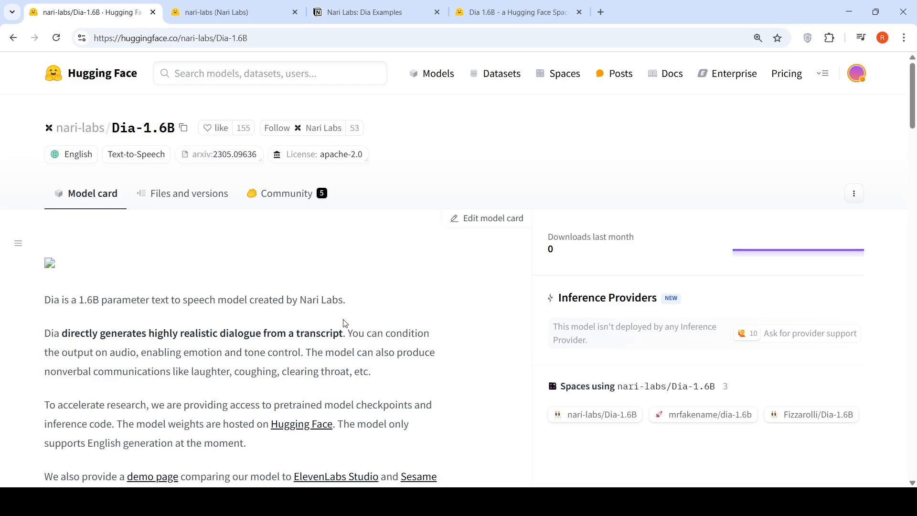
scroll("down", 3)
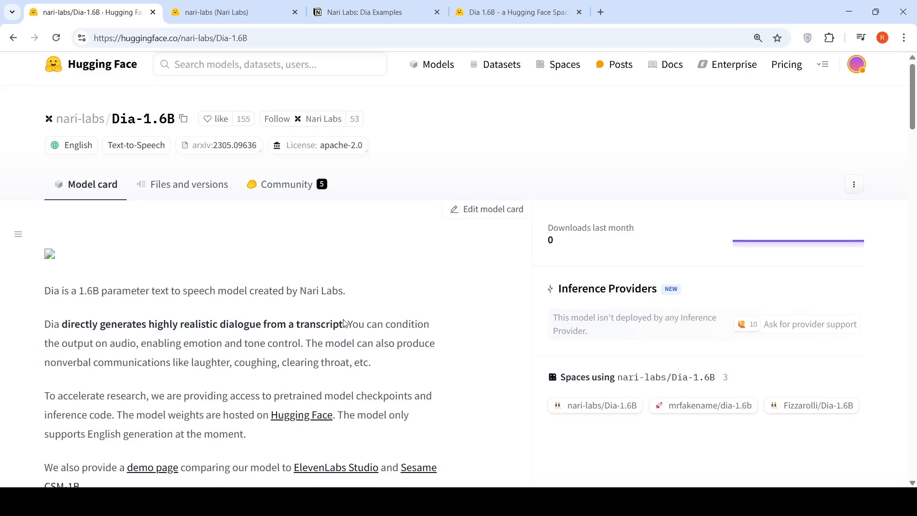
scroll("down", 3)
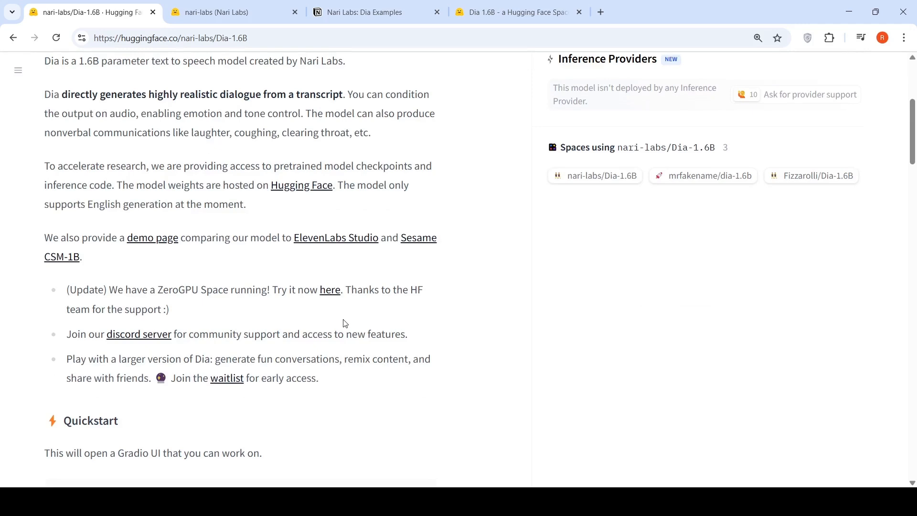
mouse_move(412, 262)
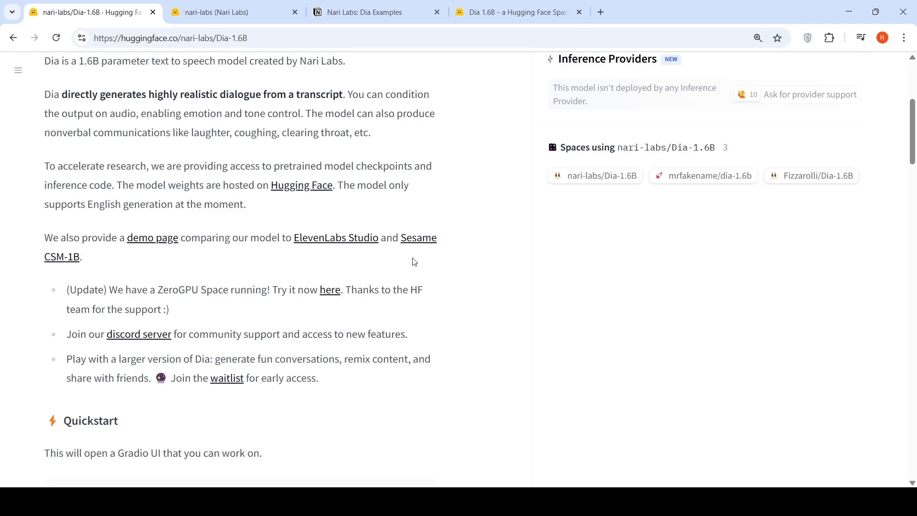
mouse_move(137, 268)
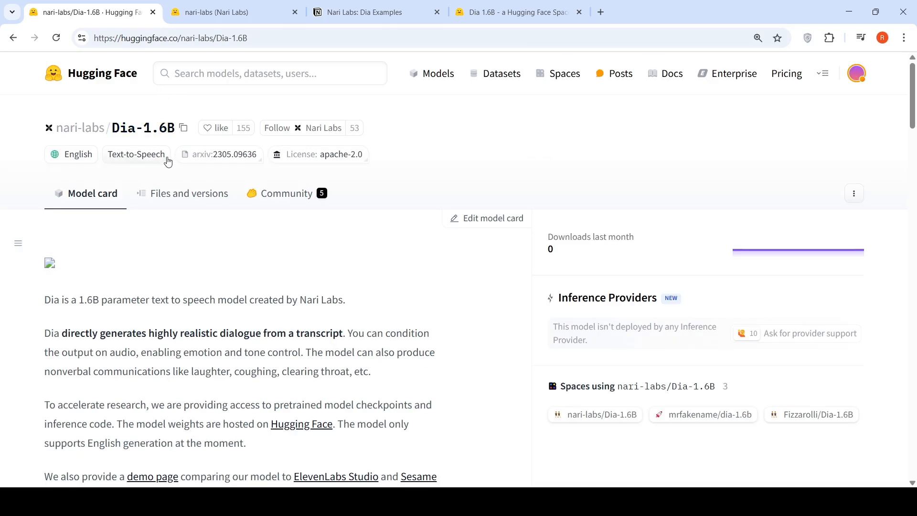
mouse_move(230, 289)
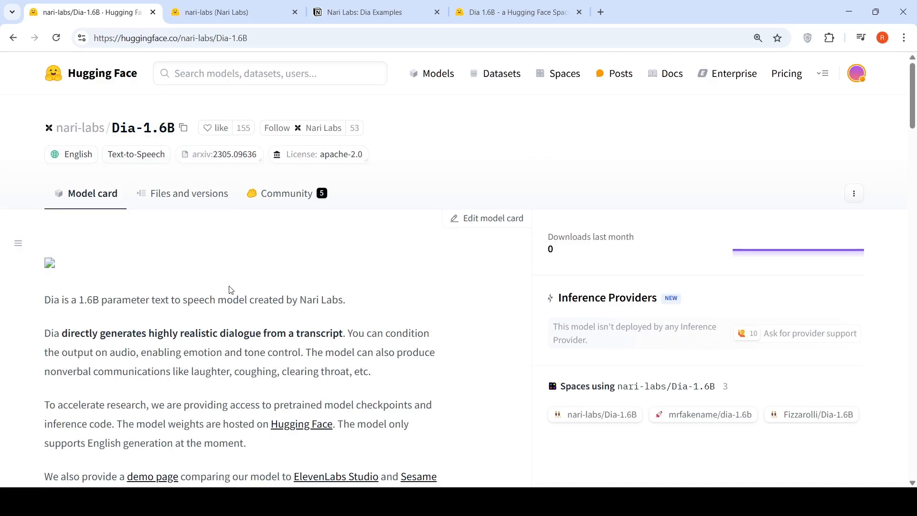